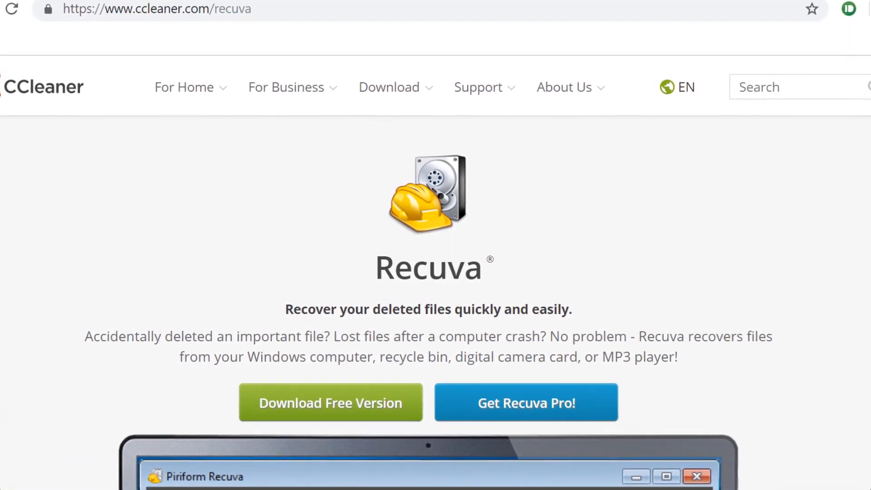
# Download the free Recuva installer from CCleaner.com and launch rcsetup153.exe from the download bar
pyautogui.scroll(-3)
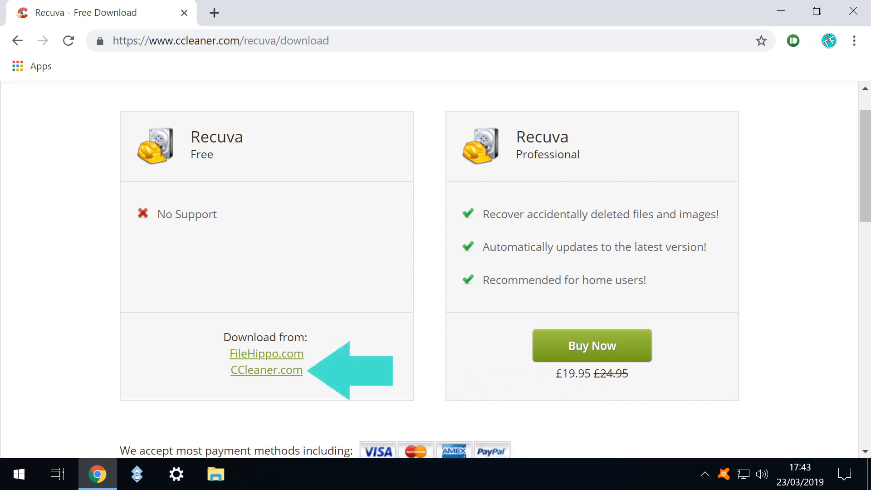
pyautogui.click(267, 370)
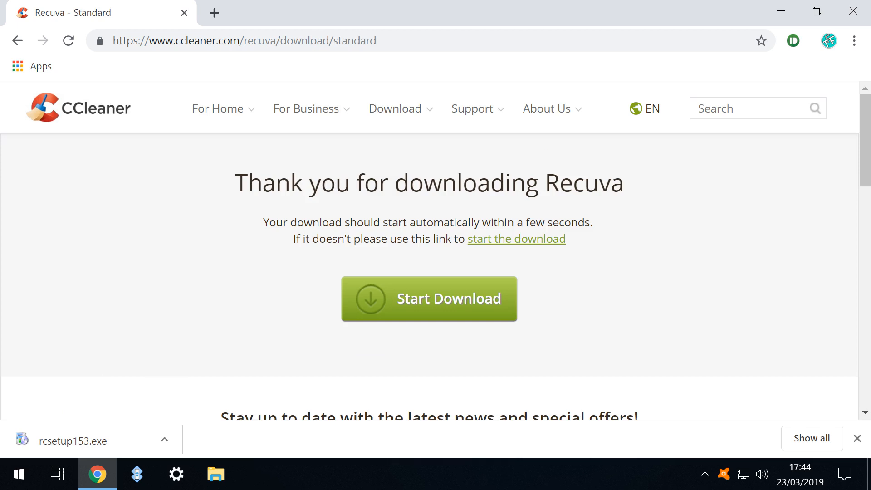
pyautogui.click(164, 440)
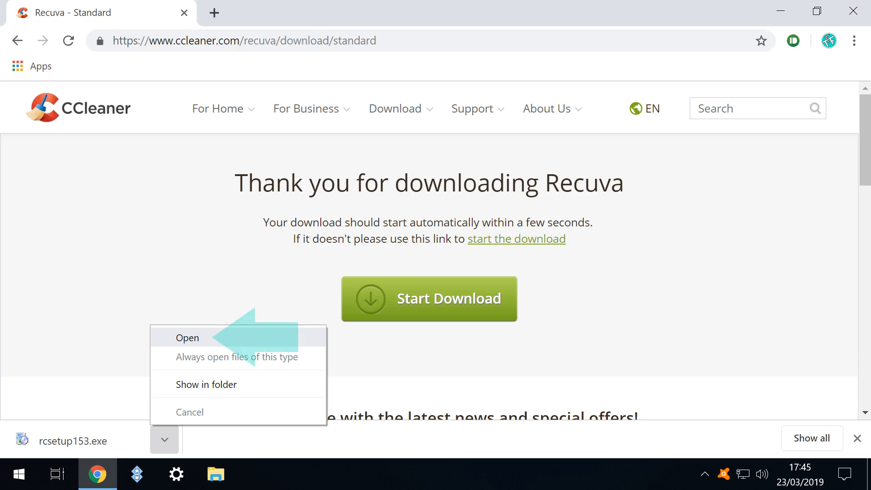
pyautogui.click(187, 337)
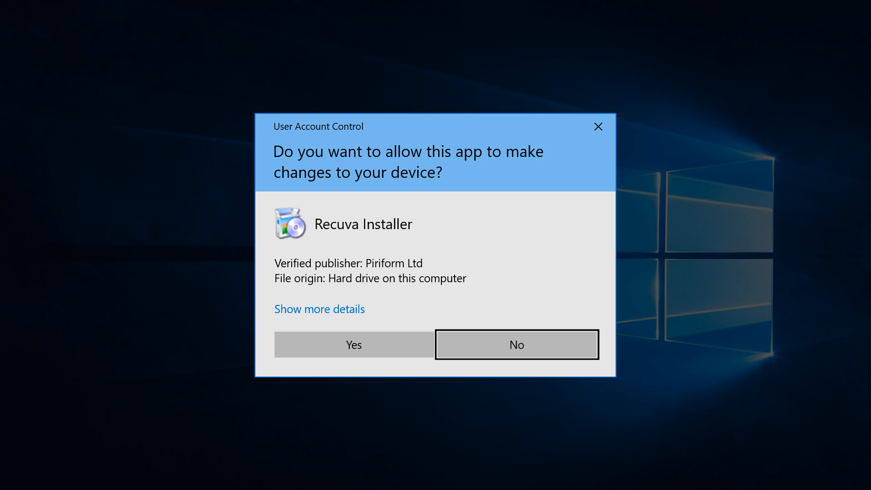
# Allow UAC, decline the CCleaner offer, keep the default install options and install Recuva v1.53
pyautogui.click(354, 345)
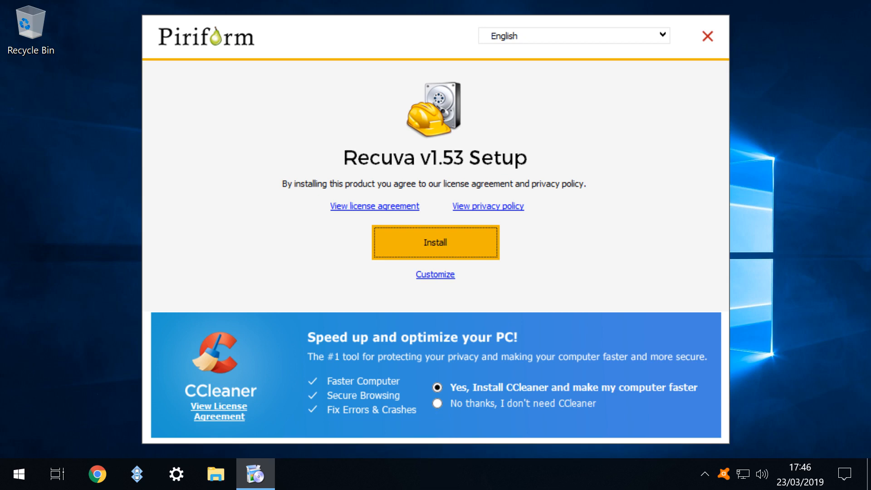
pyautogui.click(436, 416)
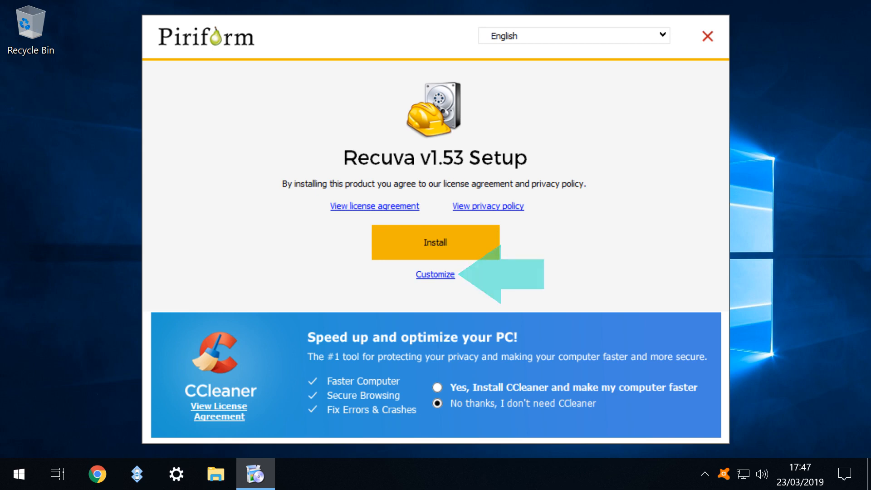
pyautogui.click(436, 274)
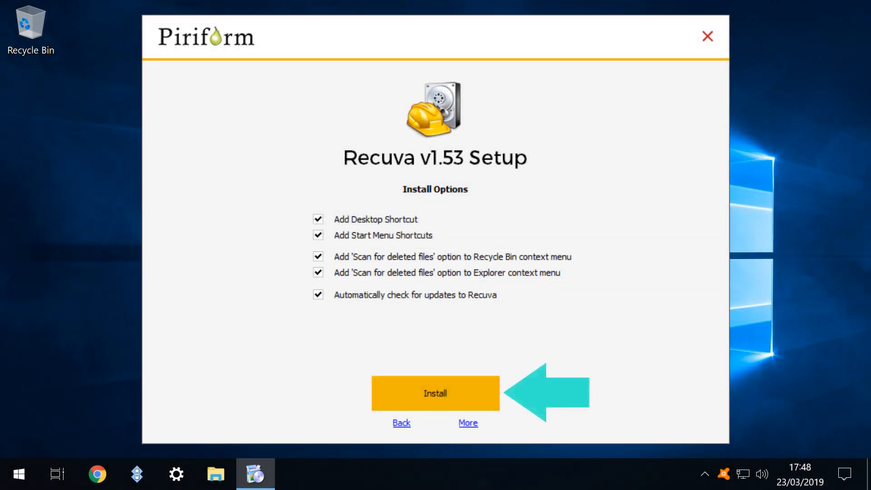
pyautogui.click(436, 393)
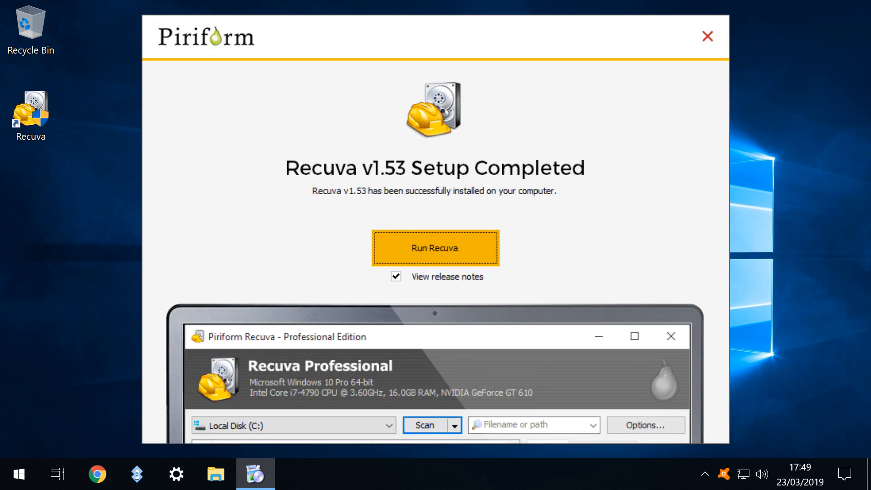
# Run Recuva with 'View release notes' unchecked and respond to the Recuva Wizard
pyautogui.click(395, 276)
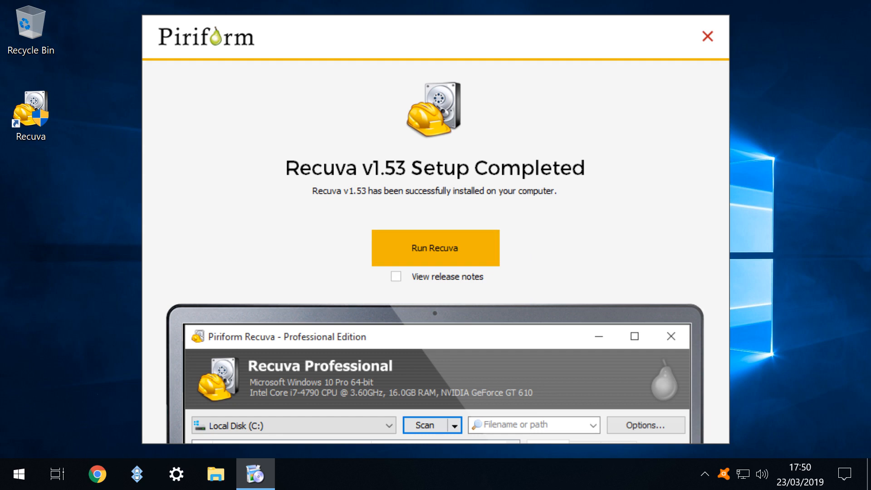
pyautogui.click(434, 247)
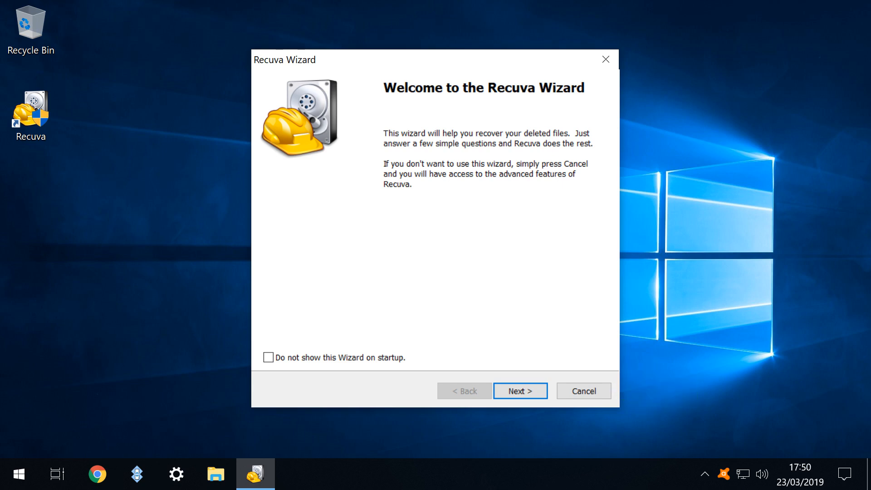
pyautogui.click(584, 390)
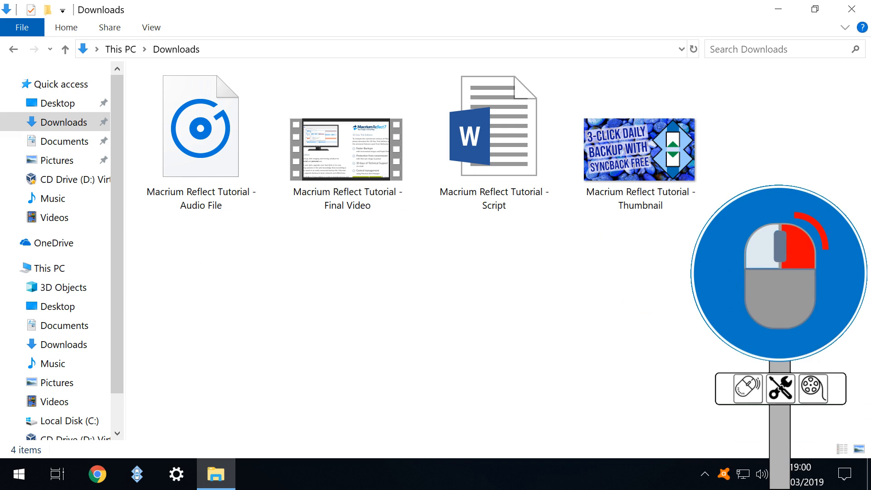
# Bring up the context actions for the 'Macrium Reflect Tutorial - Thumbnail' image in Downloads
pyautogui.rightClick(639, 149)
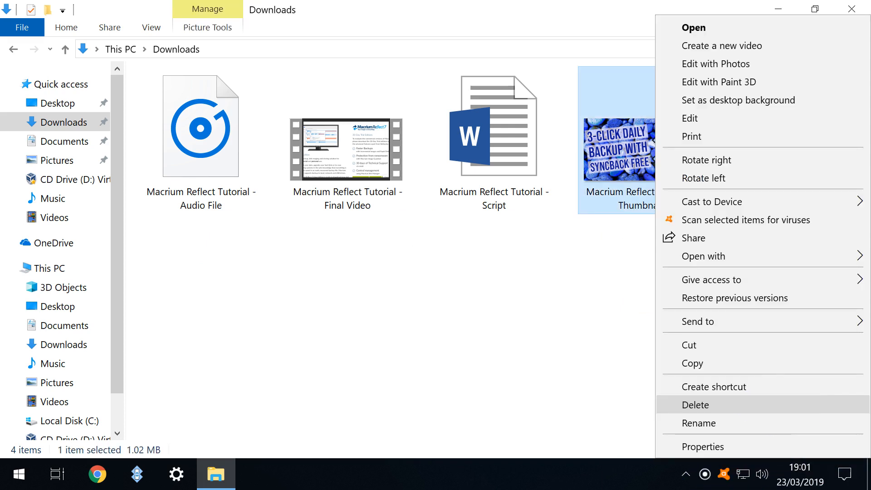
pyautogui.click(695, 404)
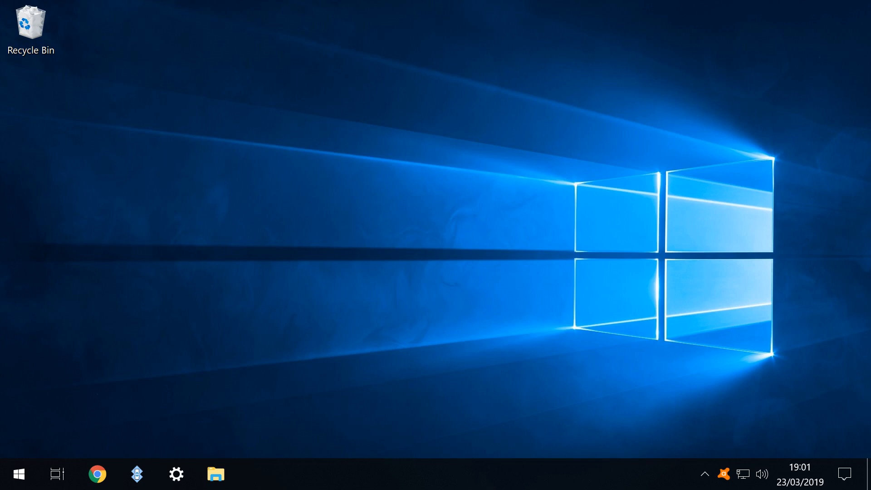
pyautogui.rightClick(234, 97)
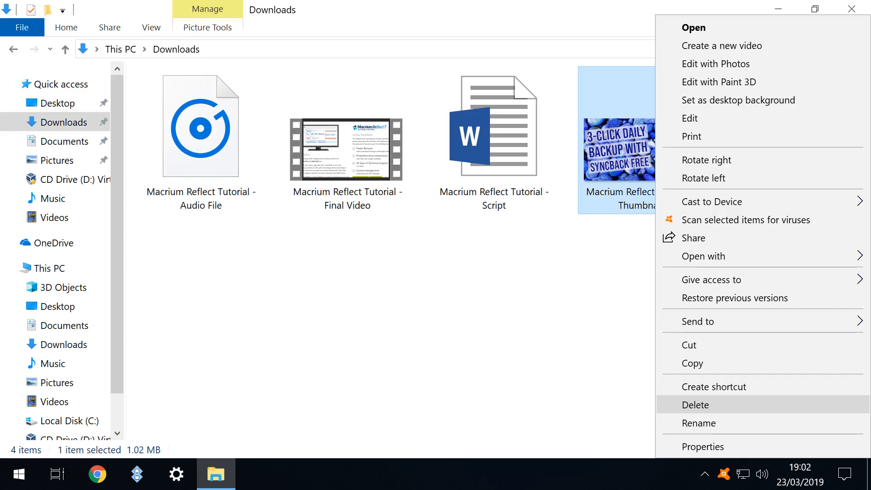
# Shift-delete the thumbnail image so it bypasses the Recycle Bin, confirming the permanent deletion
pyautogui.press('shift')
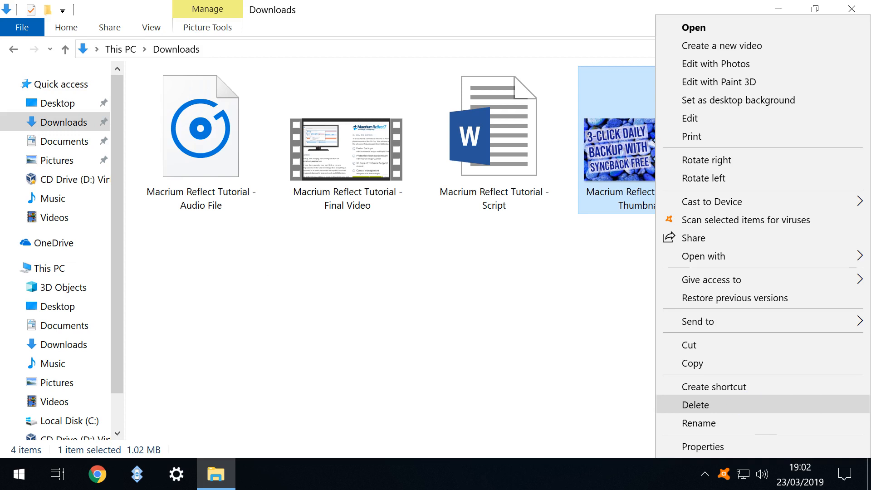
pyautogui.click(695, 405)
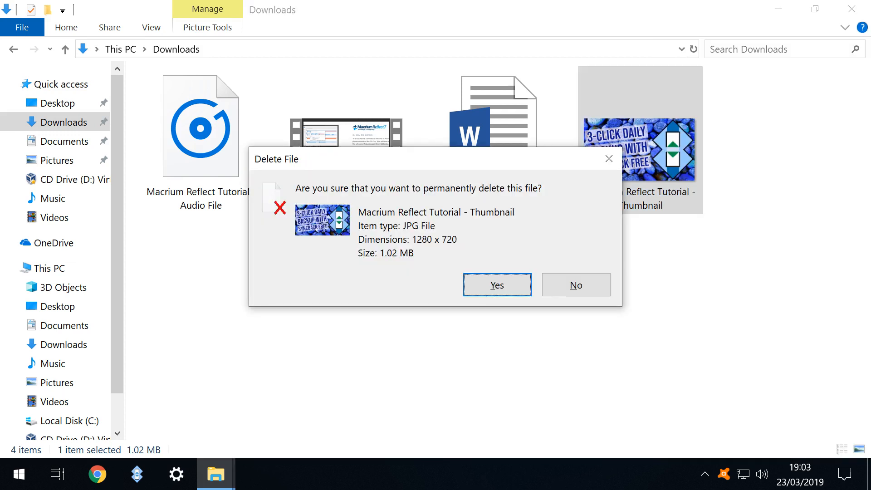
pyautogui.click(497, 285)
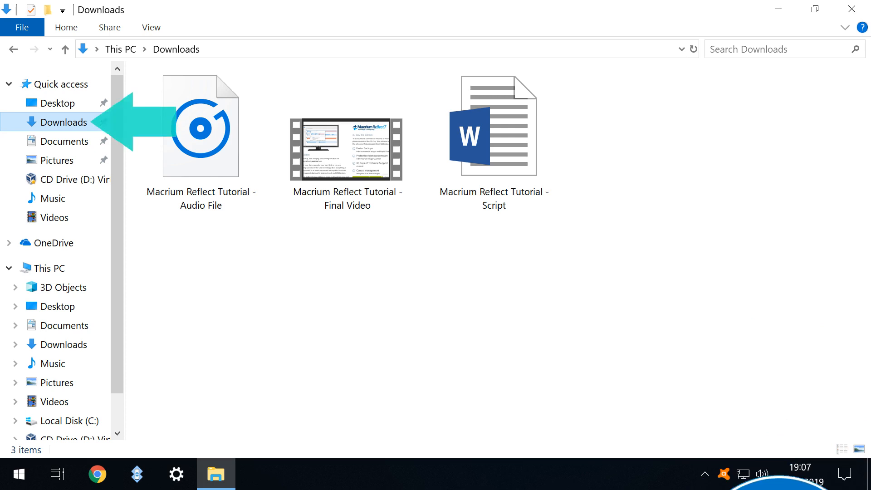
# Scan the Downloads folder for deleted files with Recuva, allowing UAC and maximizing the window
pyautogui.rightClick(63, 121)
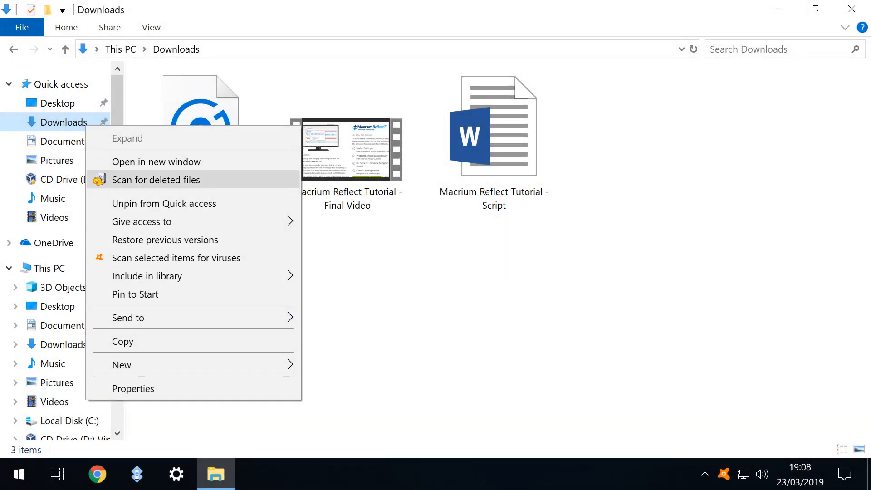
pyautogui.click(156, 180)
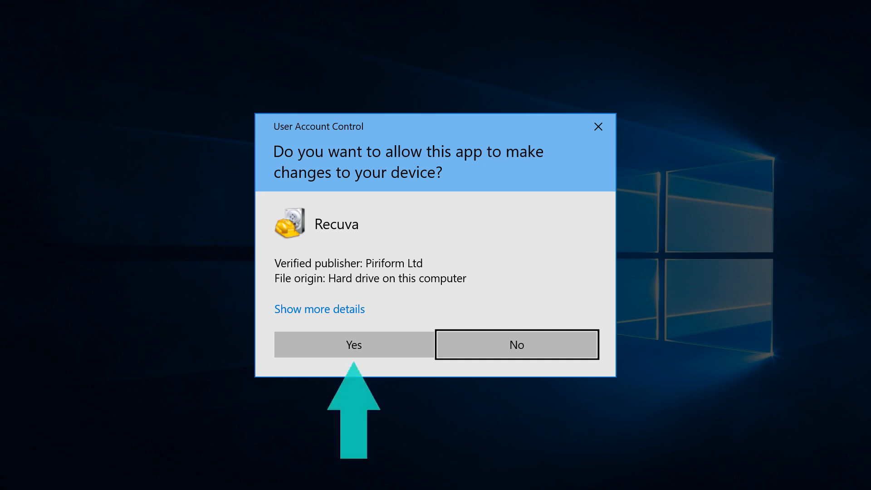
pyautogui.click(354, 345)
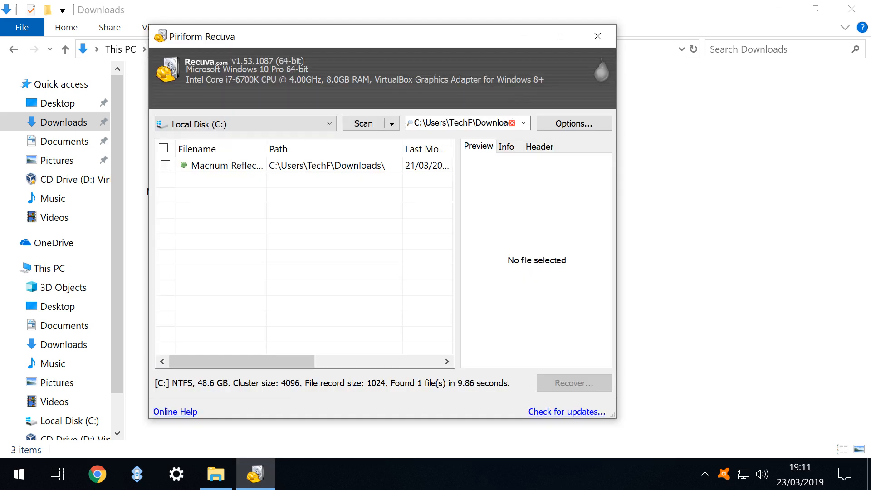
pyautogui.click(559, 36)
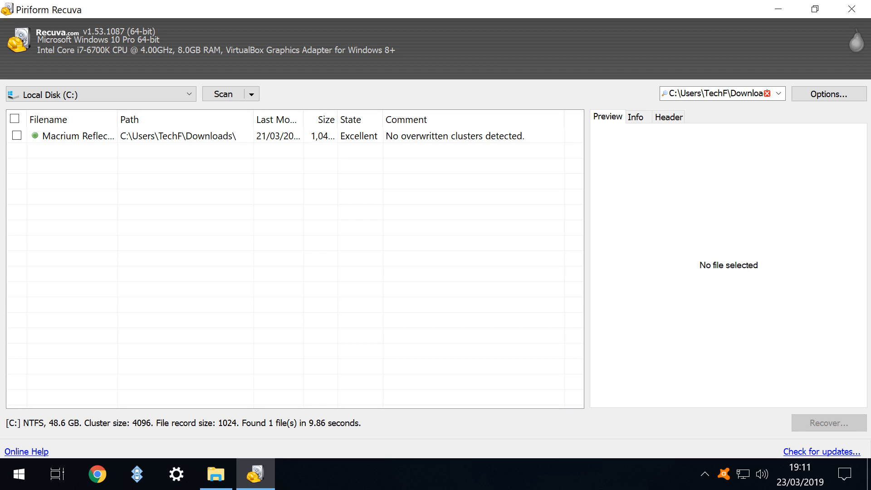
# Preview the found deleted file as the backup thumbnail and tick it for recovery
pyautogui.click(76, 136)
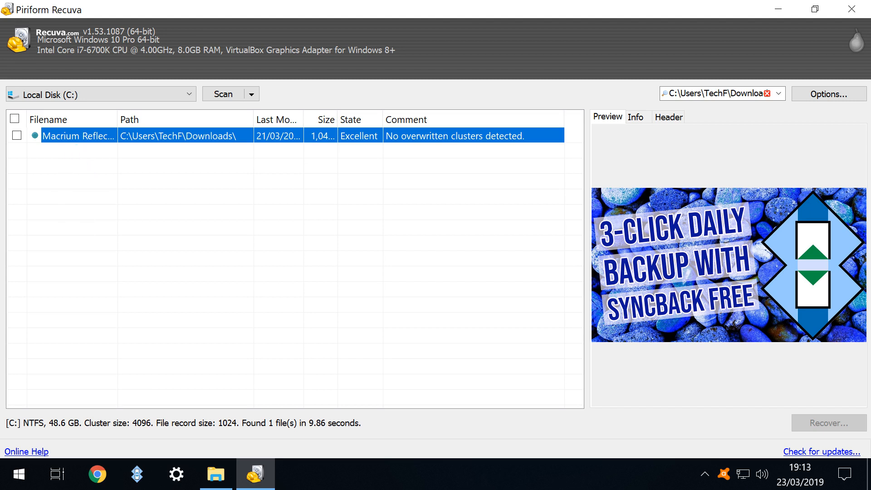
pyautogui.click(14, 137)
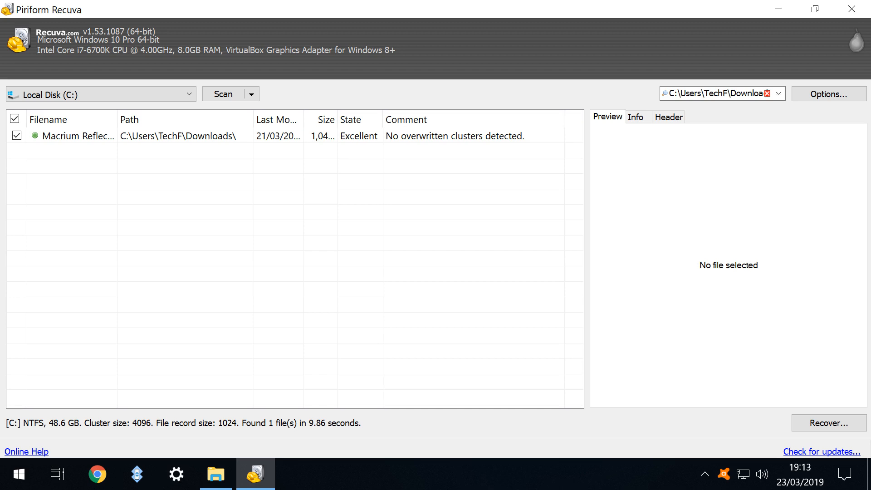
pyautogui.rightClick(80, 136)
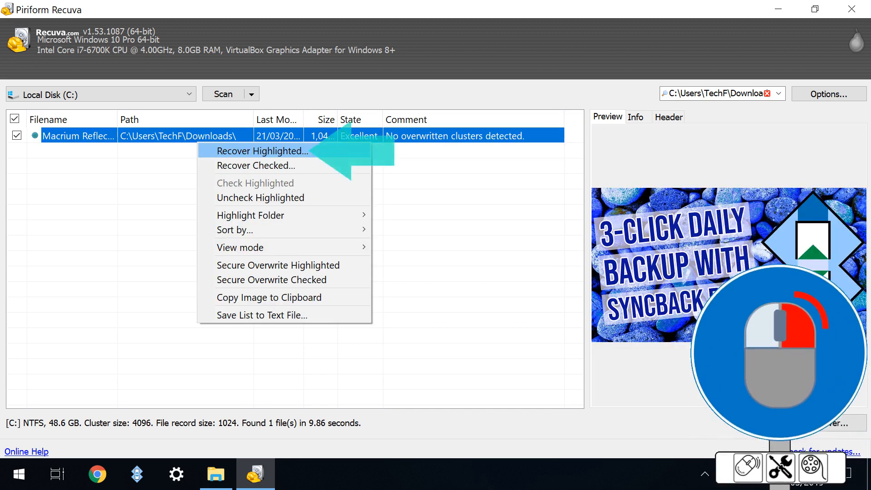
pyautogui.moveTo(274, 165)
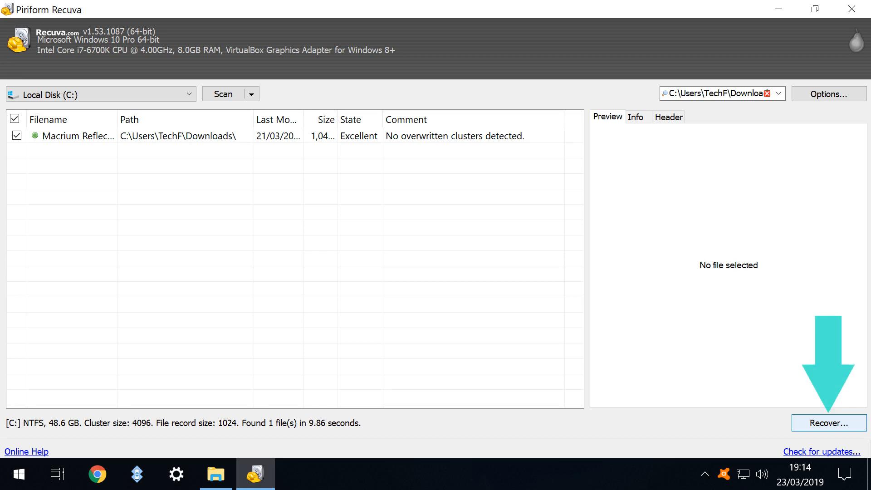
# Recover the checked thumbnail into Documents, accepting the same-drive warning
pyautogui.click(830, 423)
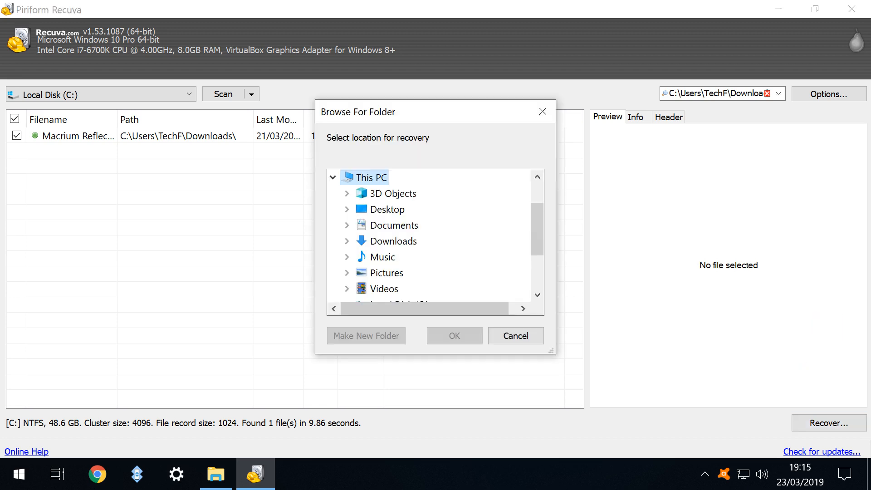
pyautogui.click(394, 225)
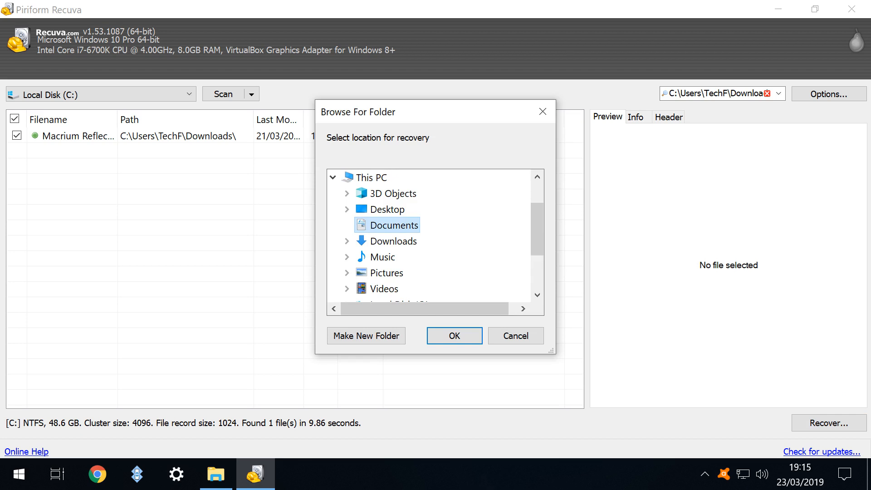
pyautogui.click(454, 336)
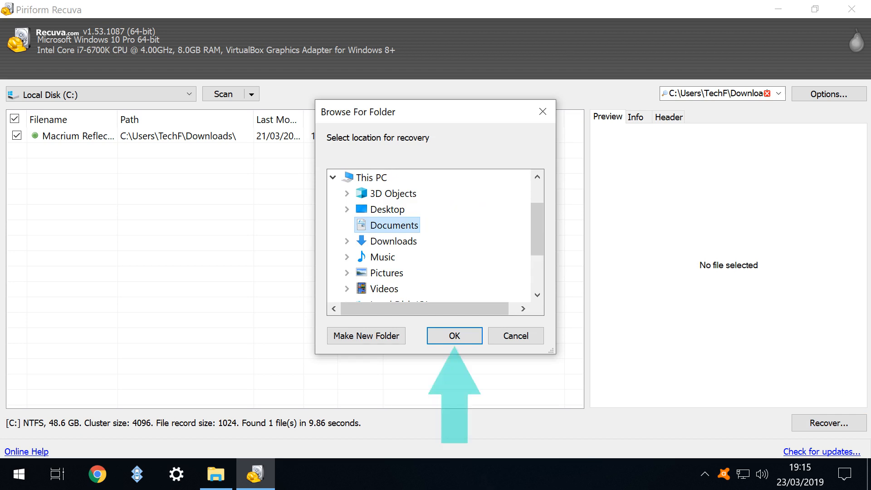
pyautogui.click(454, 336)
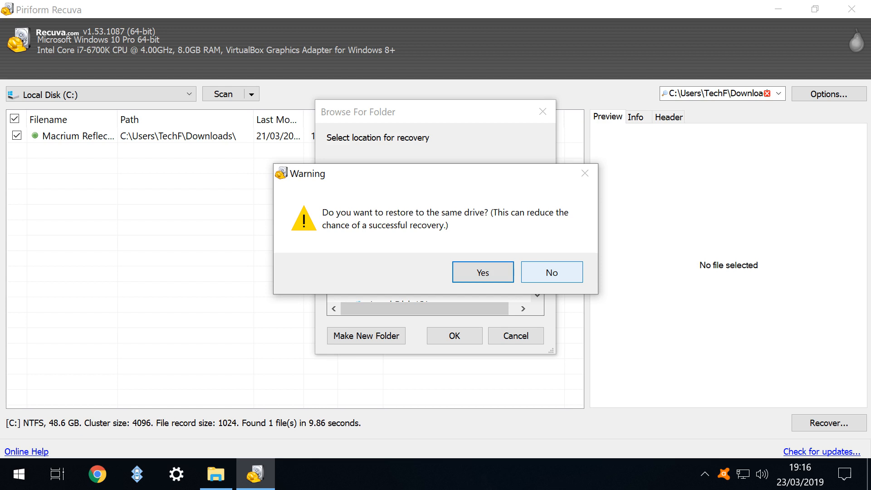
pyautogui.click(482, 272)
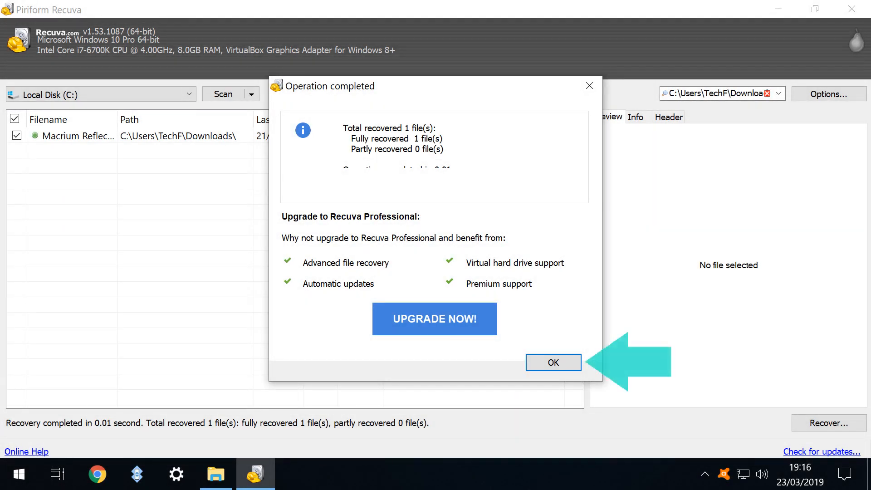
# Dismiss the summary, view the recovered thumbnail from Documents in Photos, and close it
pyautogui.click(554, 362)
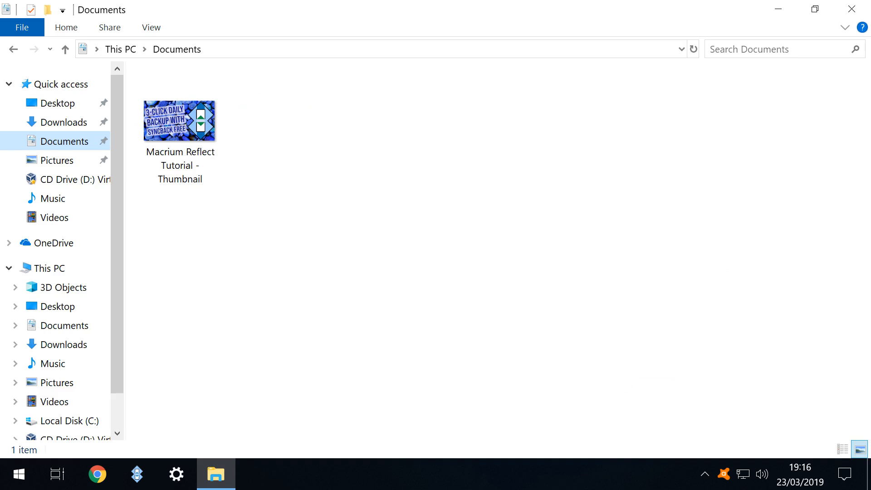
pyautogui.doubleClick(180, 120)
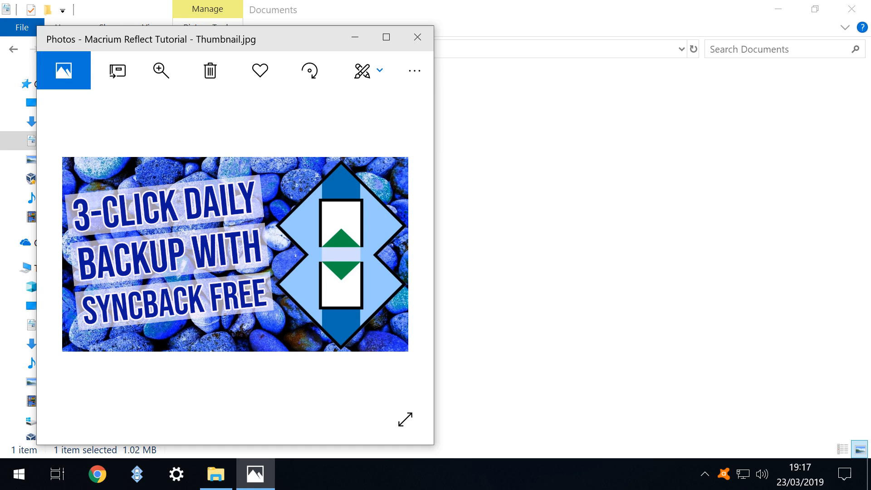
pyautogui.click(417, 36)
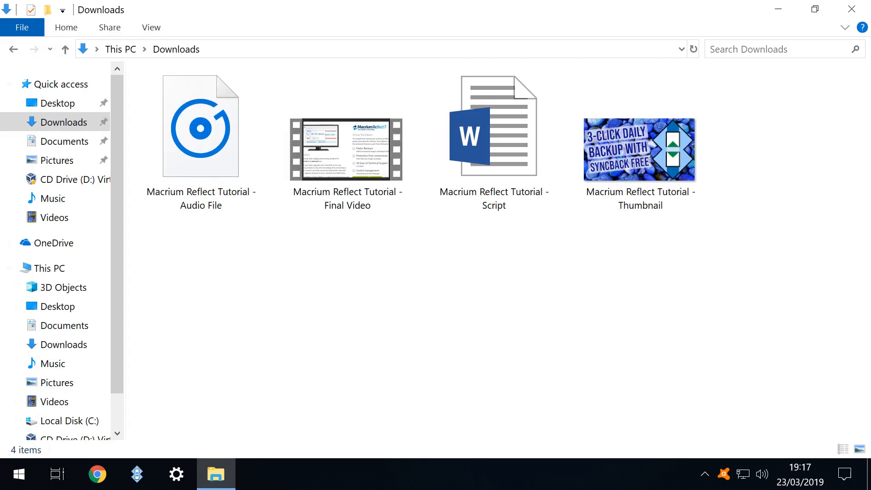
# Select all four Downloads files and Shift-delete them permanently
pyautogui.press('ctrl+a')
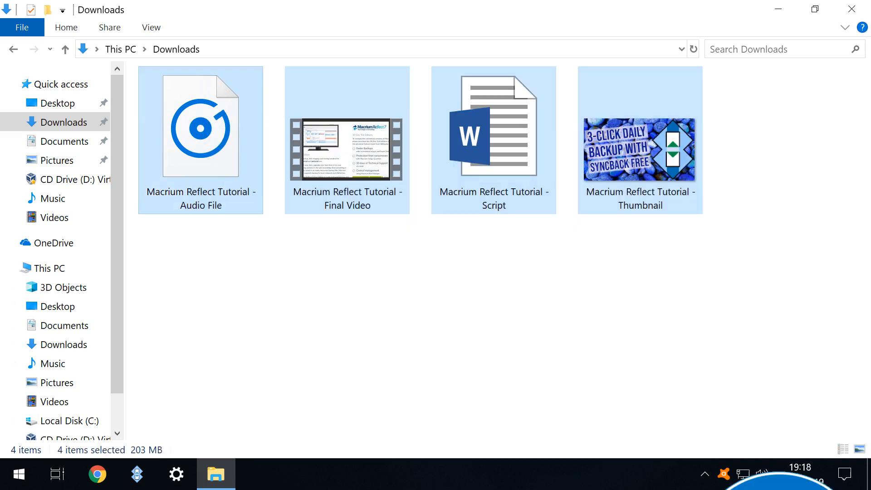
pyautogui.rightClick(639, 150)
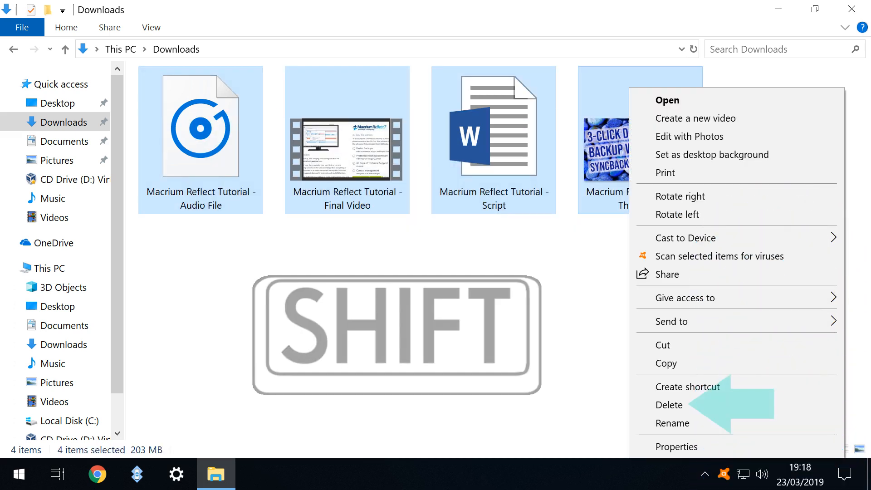
pyautogui.click(668, 405)
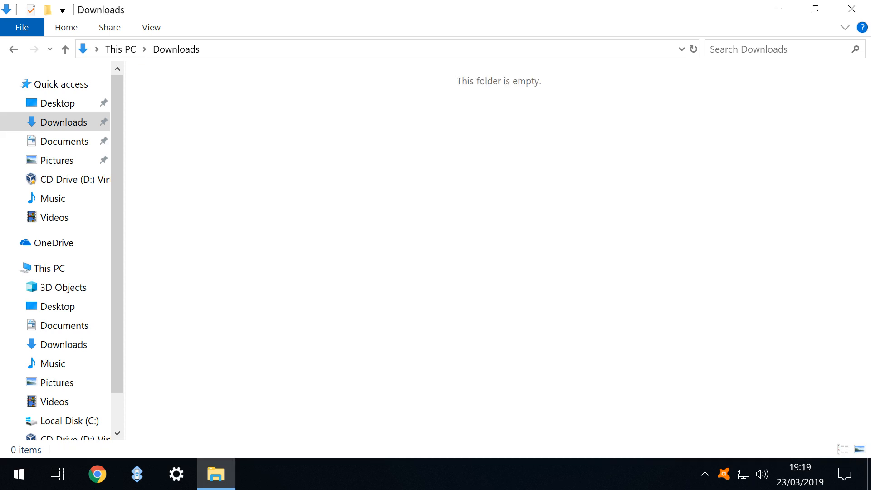
# Scan the Downloads folder for deleted files via its context menu, approving the UAC prompt
pyautogui.rightClick(59, 122)
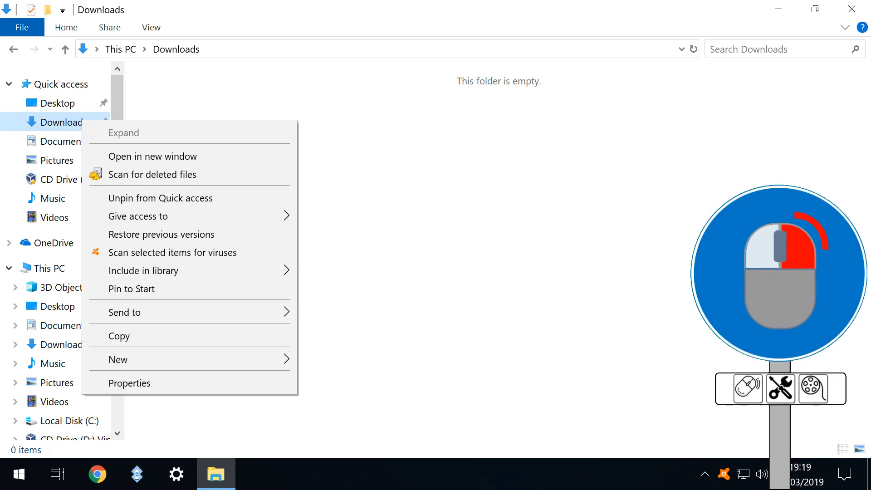
pyautogui.moveTo(152, 175)
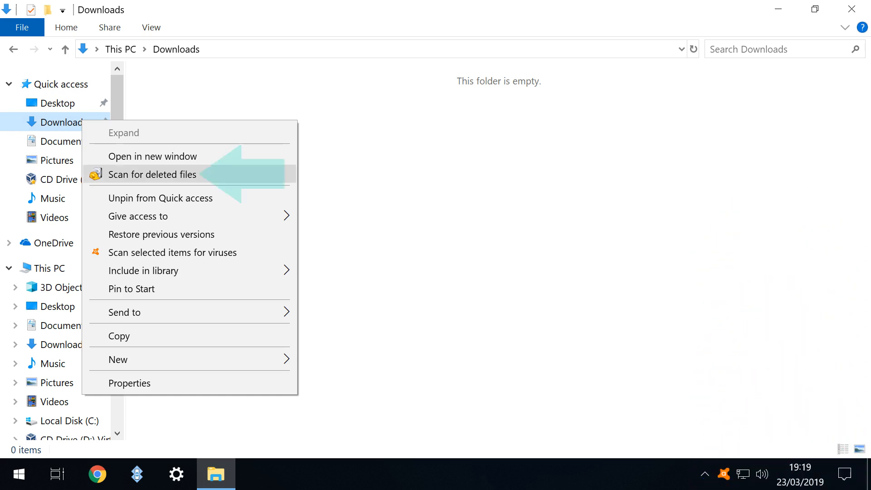
pyautogui.click(152, 175)
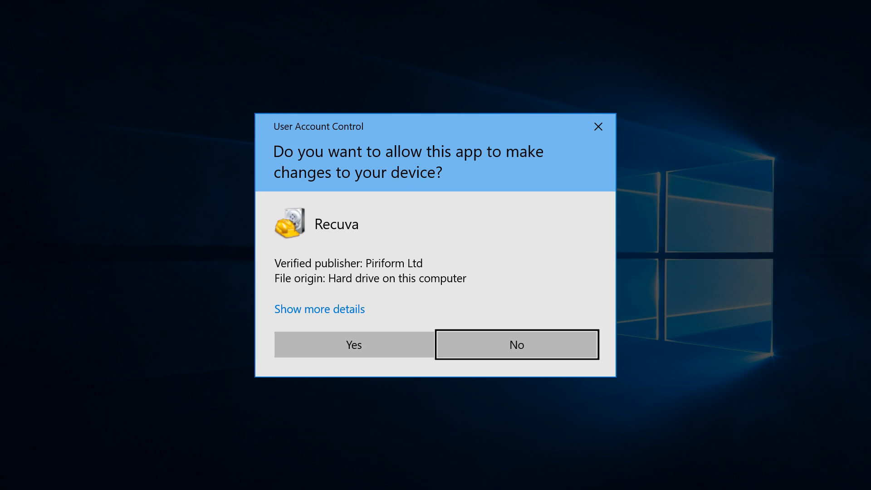
pyautogui.click(354, 345)
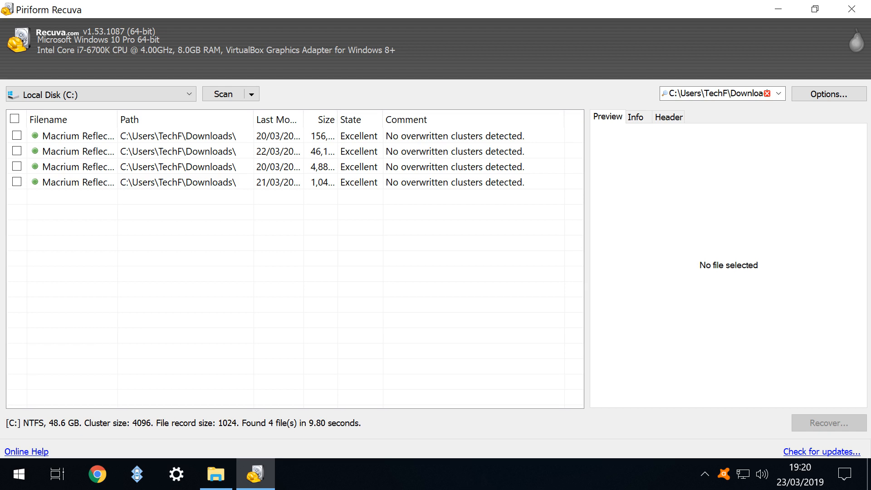
# Recover all four found files to the Documents folder, accepting the same-drive restore warning
pyautogui.click(16, 120)
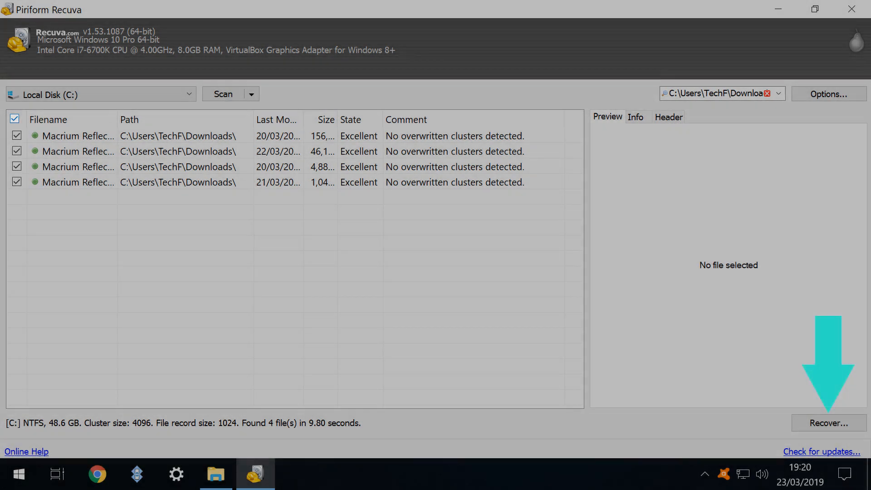
pyautogui.click(829, 423)
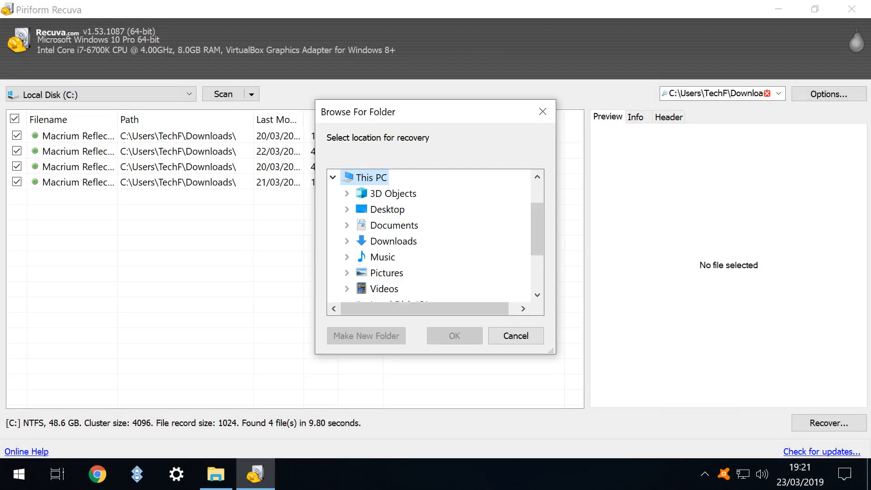
pyautogui.click(393, 225)
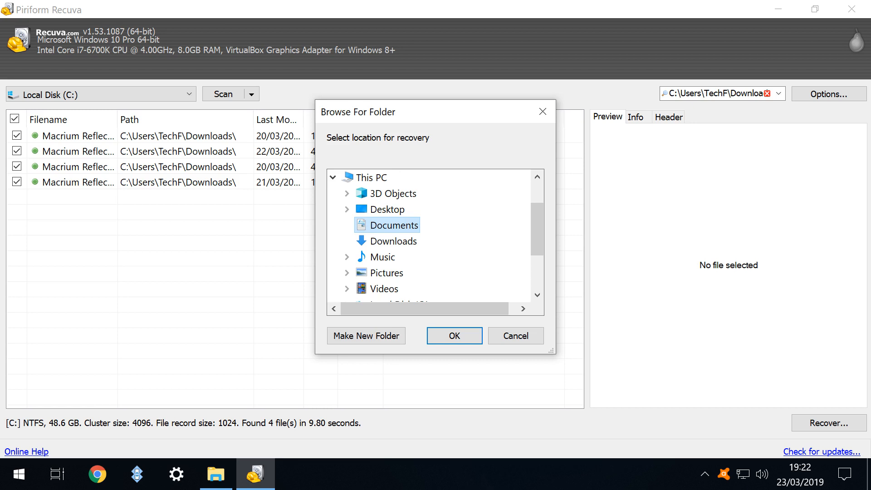
pyautogui.click(454, 336)
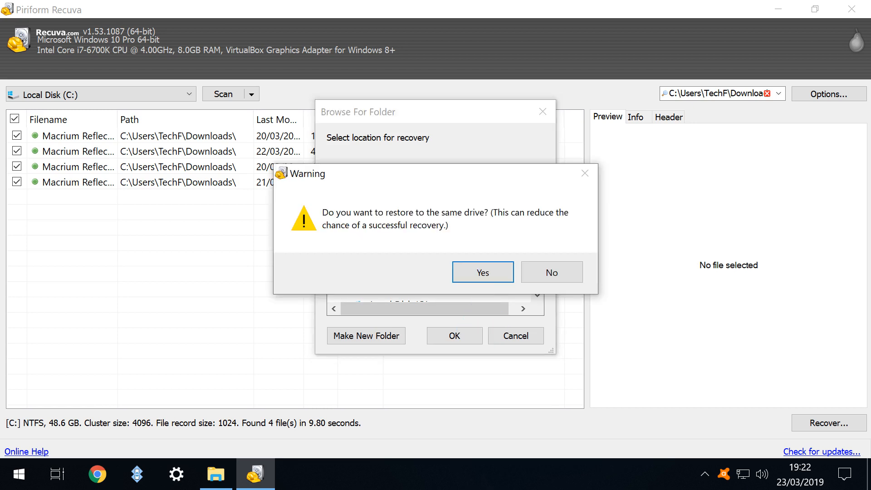
pyautogui.click(483, 272)
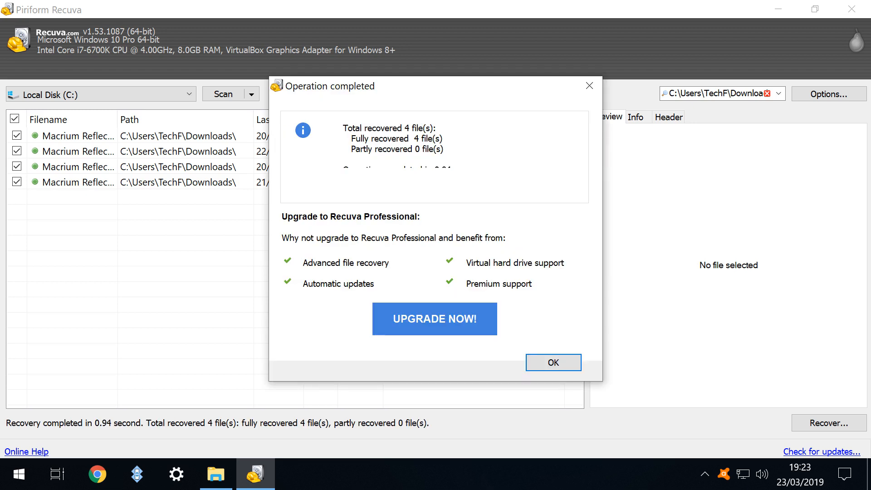